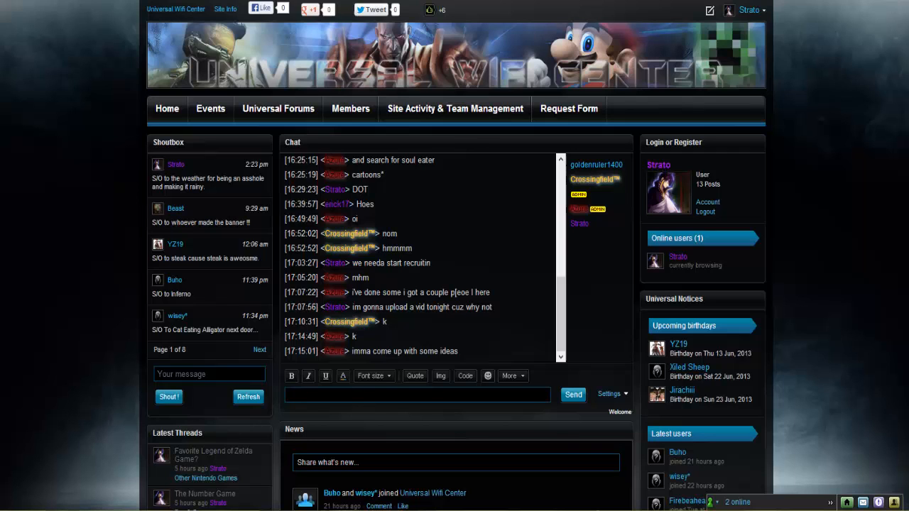
Scroll through the home page and open the site's general forums index.
{"action": "scroll", "scroll_direction": "down", "scroll_amount": 3}
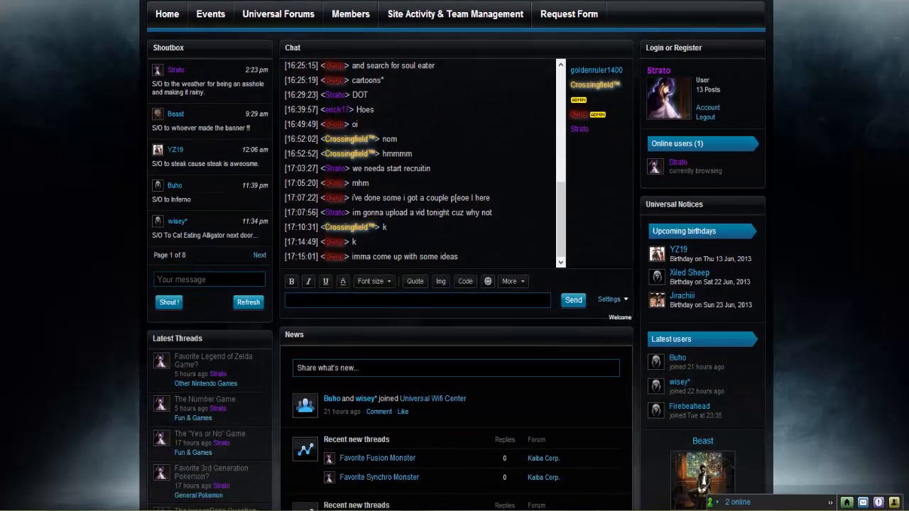
{"action": "scroll", "scroll_direction": "down", "scroll_amount": 3}
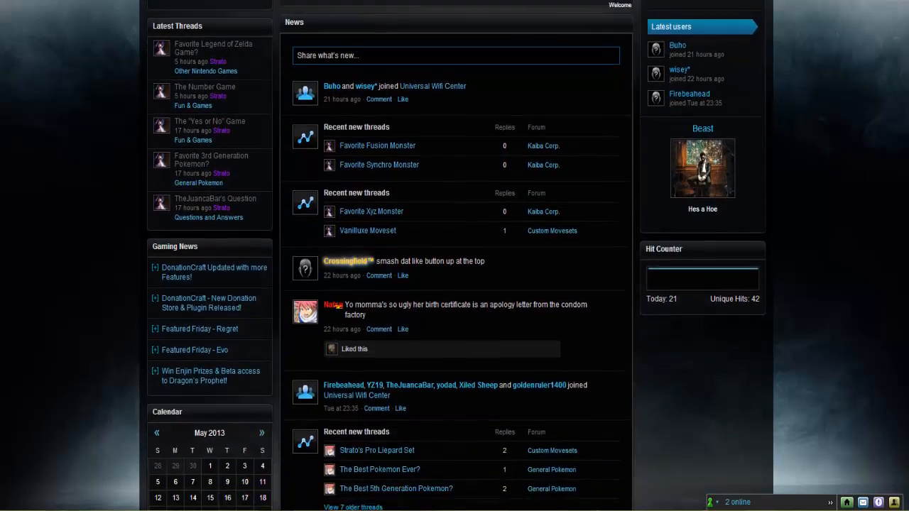
{"action": "scroll", "scroll_direction": "down", "scroll_amount": 3}
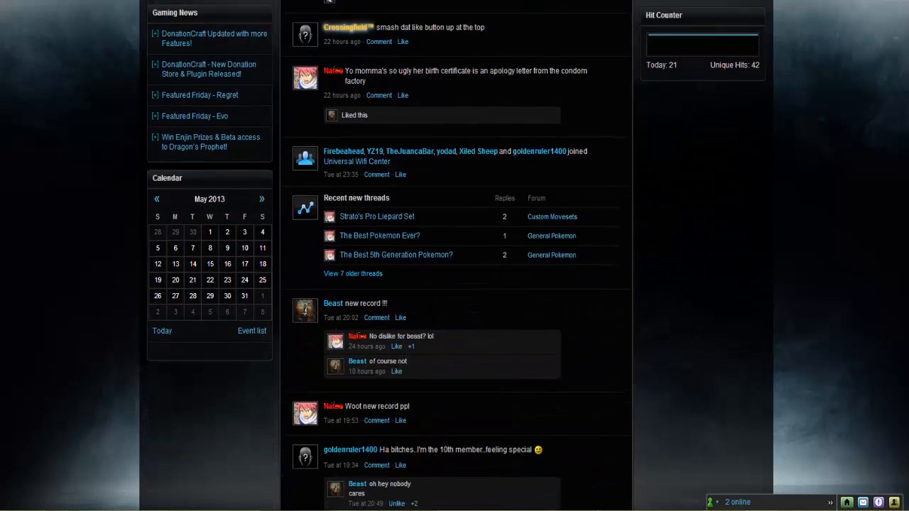
{"action": "scroll", "scroll_direction": "down", "scroll_amount": 3}
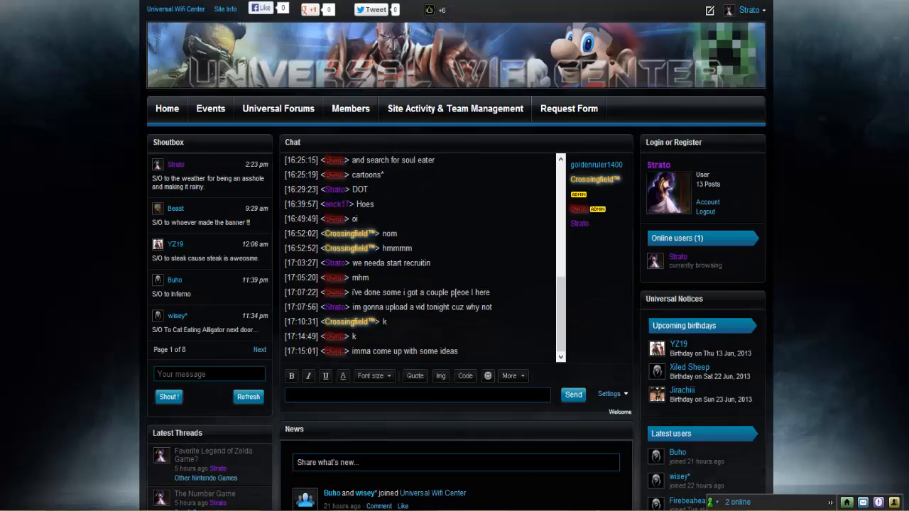
{"action": "mouse_move", "coordinate": [278, 109]}
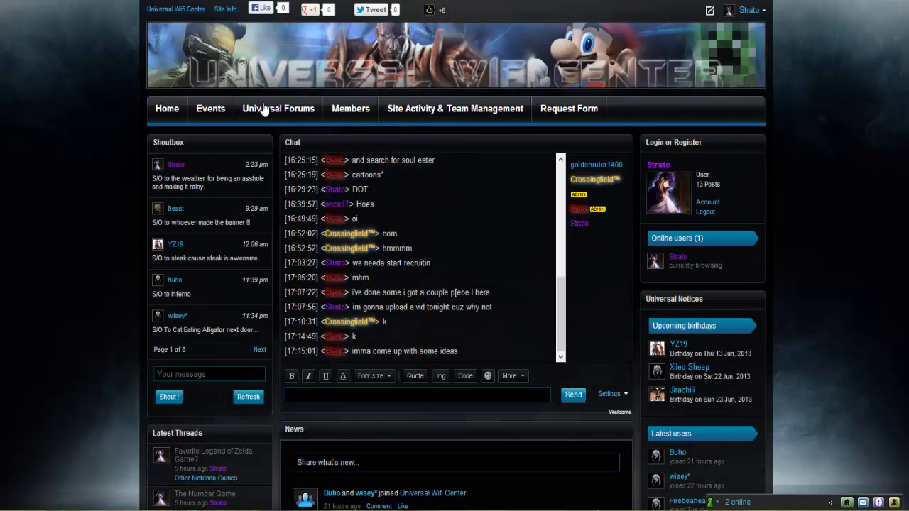
{"action": "left_click", "coordinate": [277, 109]}
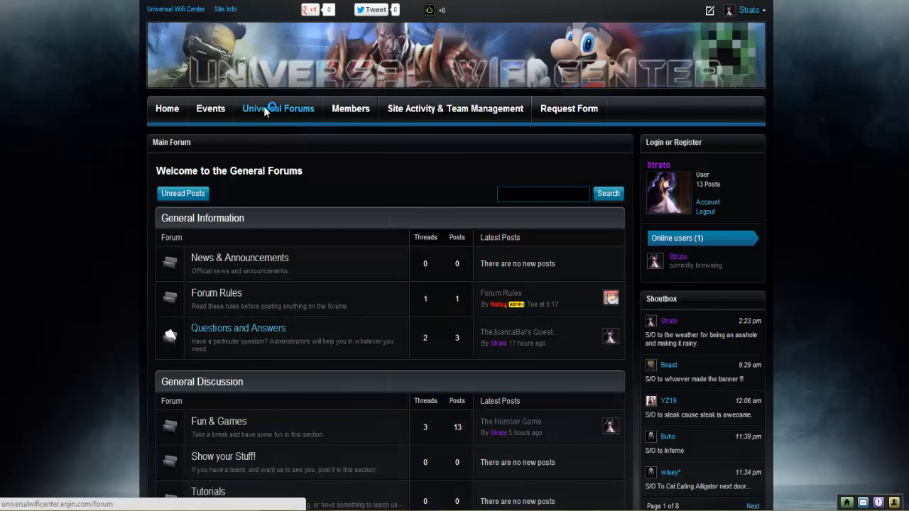
Scroll down to Other Games and open the Kaiba Corp. subforum.
{"action": "scroll", "scroll_direction": "down", "scroll_amount": 3}
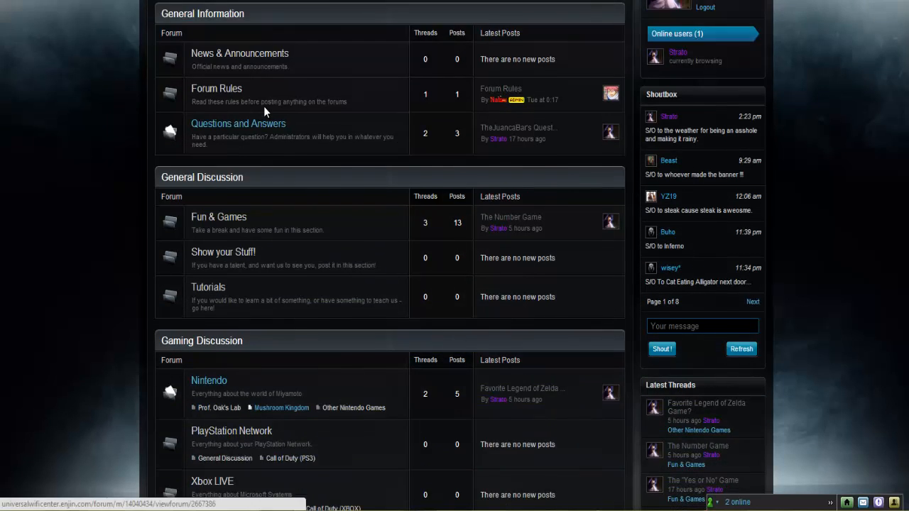
{"action": "scroll", "scroll_direction": "down", "scroll_amount": 3}
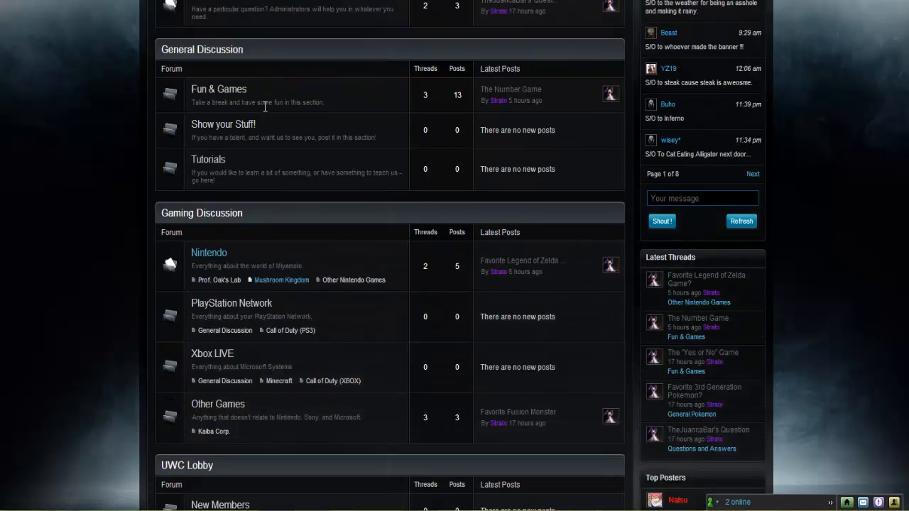
{"action": "scroll", "scroll_direction": "down", "scroll_amount": 3}
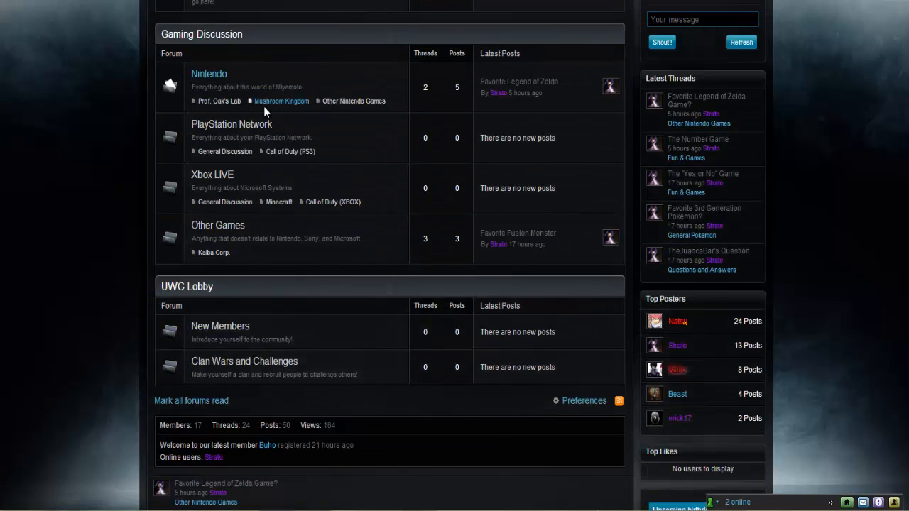
{"action": "scroll", "scroll_direction": "down", "scroll_amount": 3}
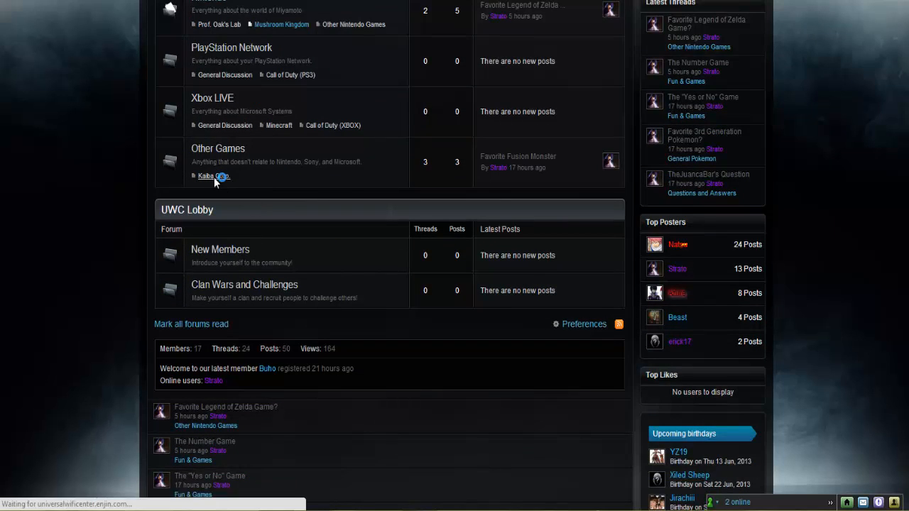
{"action": "left_click", "coordinate": [213, 175]}
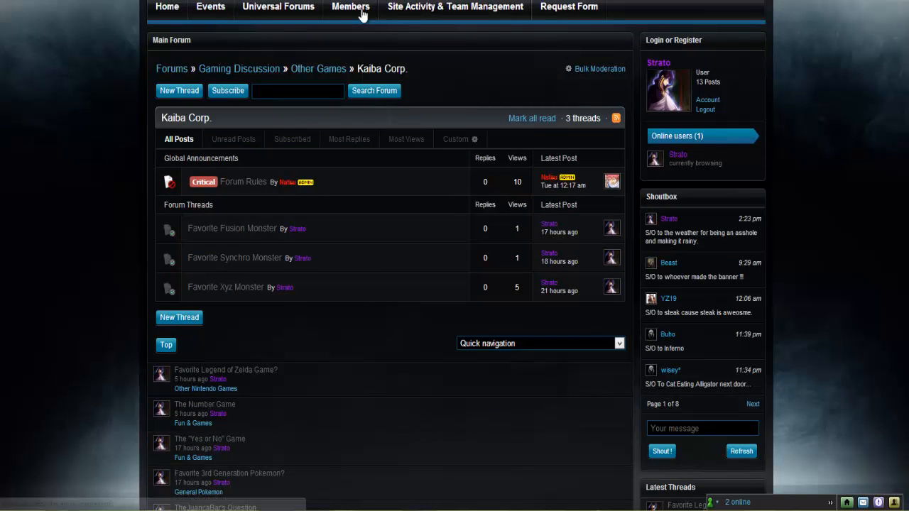
Open the Members directory to view the site's user list.
{"action": "left_click", "coordinate": [350, 7]}
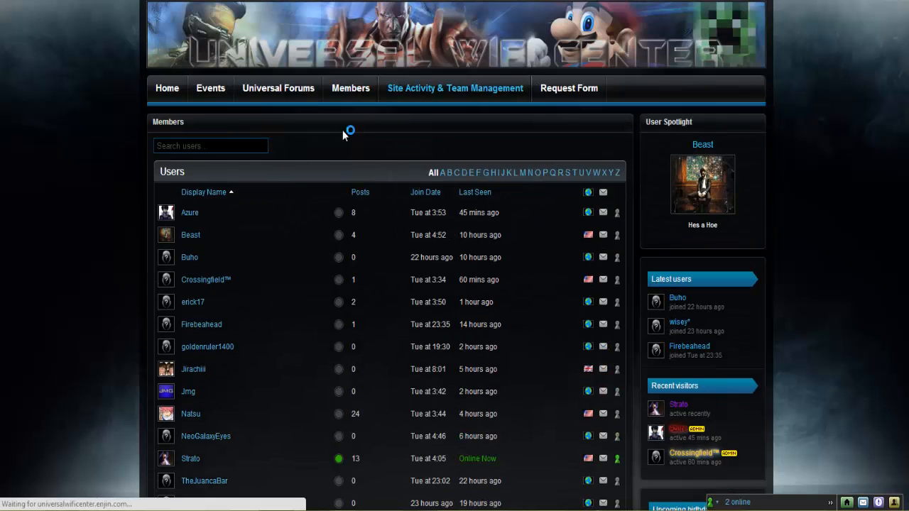
Return to the Universal Wifi Center home page.
{"action": "left_click", "coordinate": [167, 88]}
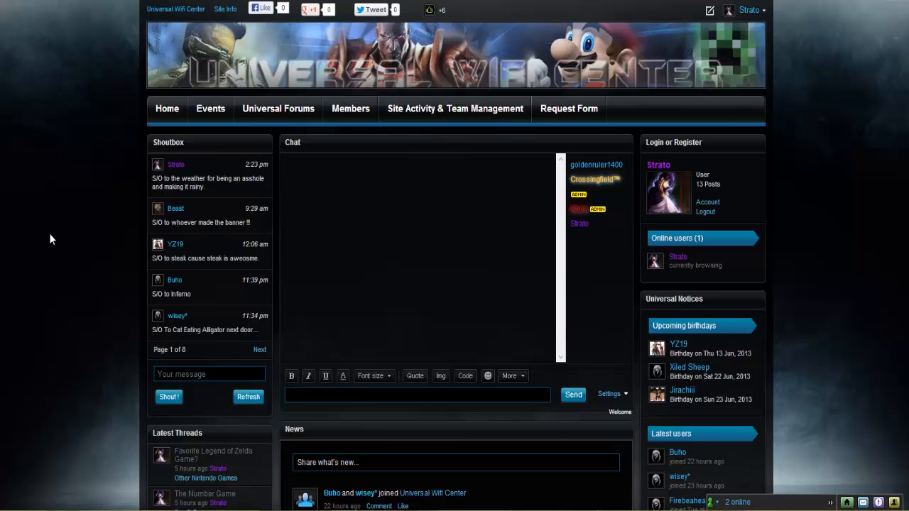
{"action": "scroll", "scroll_direction": "down", "scroll_amount": 3}
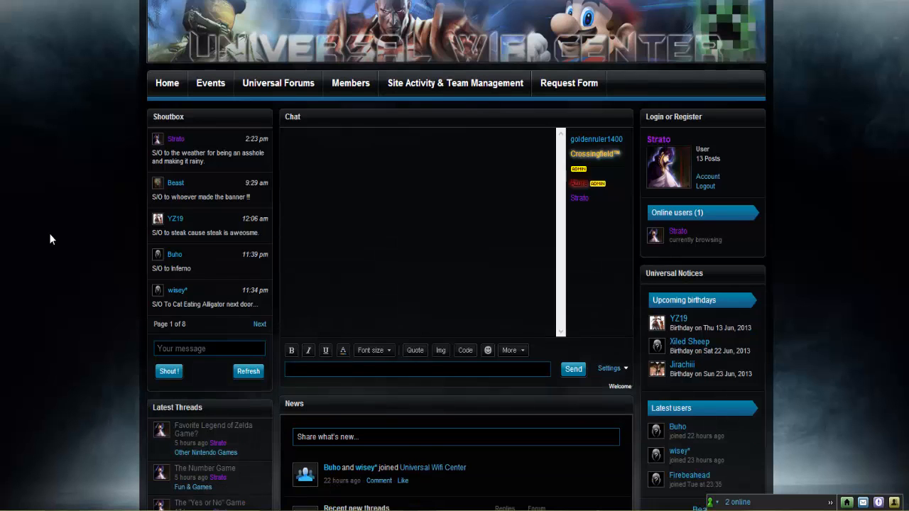
{"action": "scroll", "scroll_direction": "down", "scroll_amount": 3}
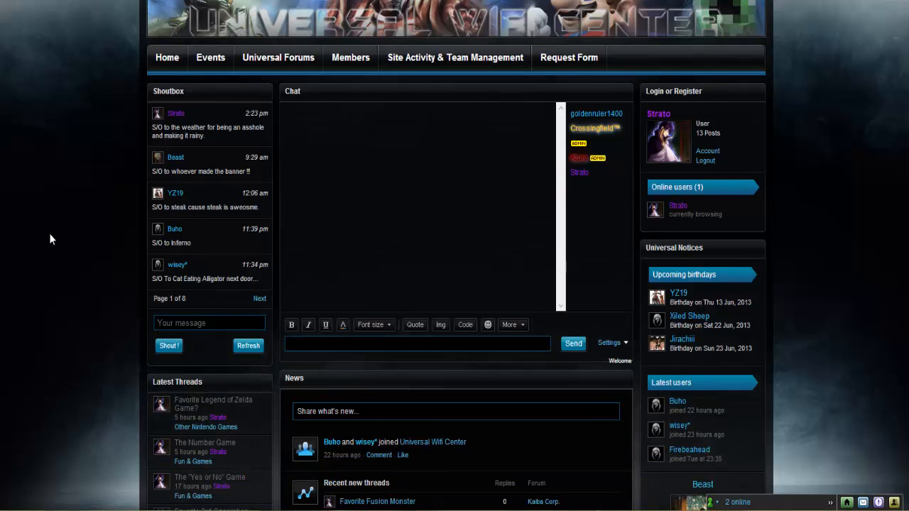
{"action": "scroll", "scroll_direction": "down", "scroll_amount": 3}
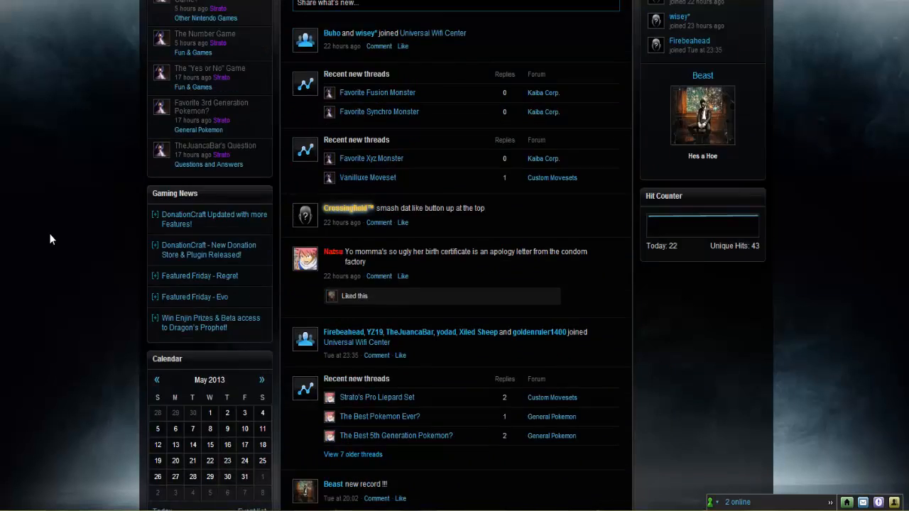
{"action": "scroll", "scroll_direction": "down", "scroll_amount": 3}
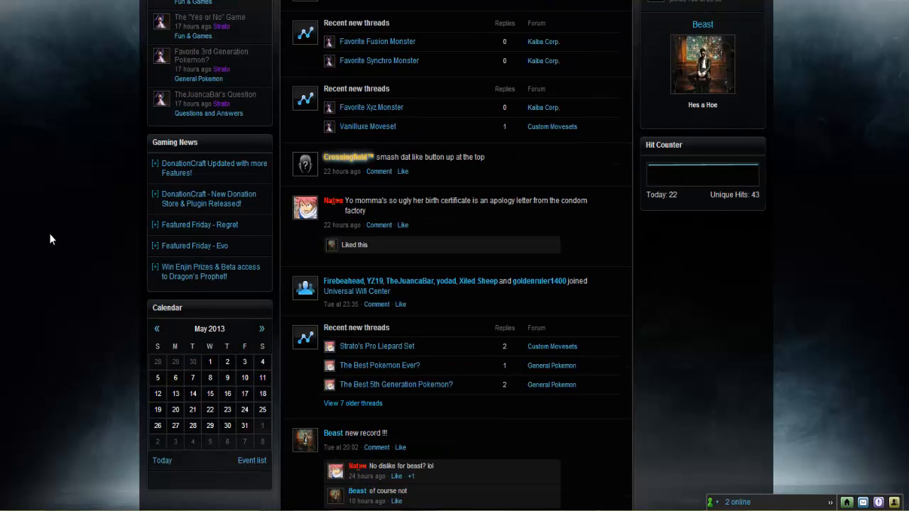